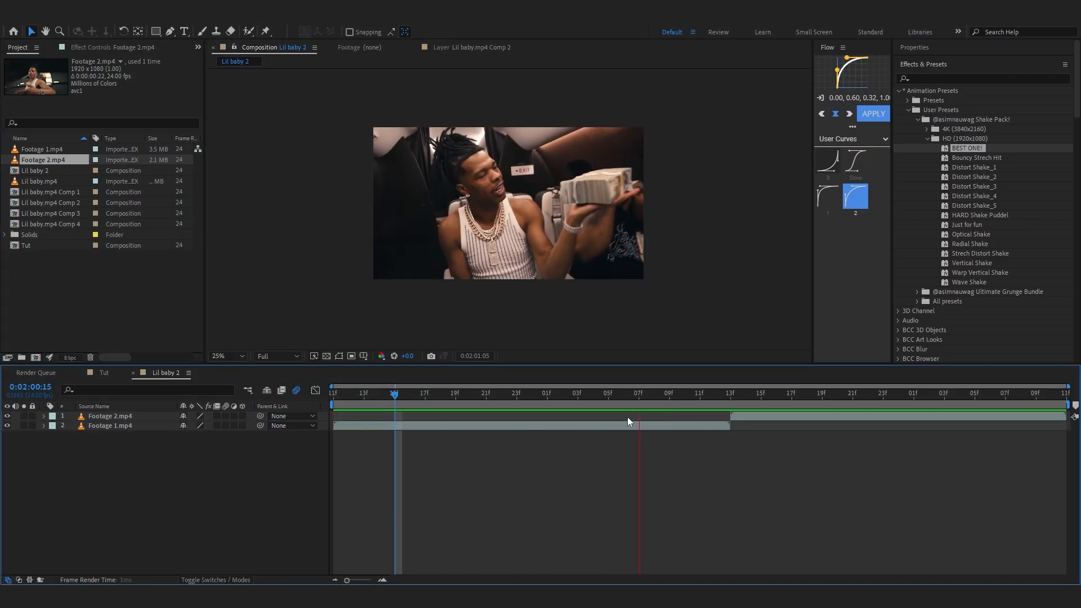
Step: Duplicate Footage 2.mp4, Roto Brush the rapper, freeze the matte, and return to the composition
click(913, 393)
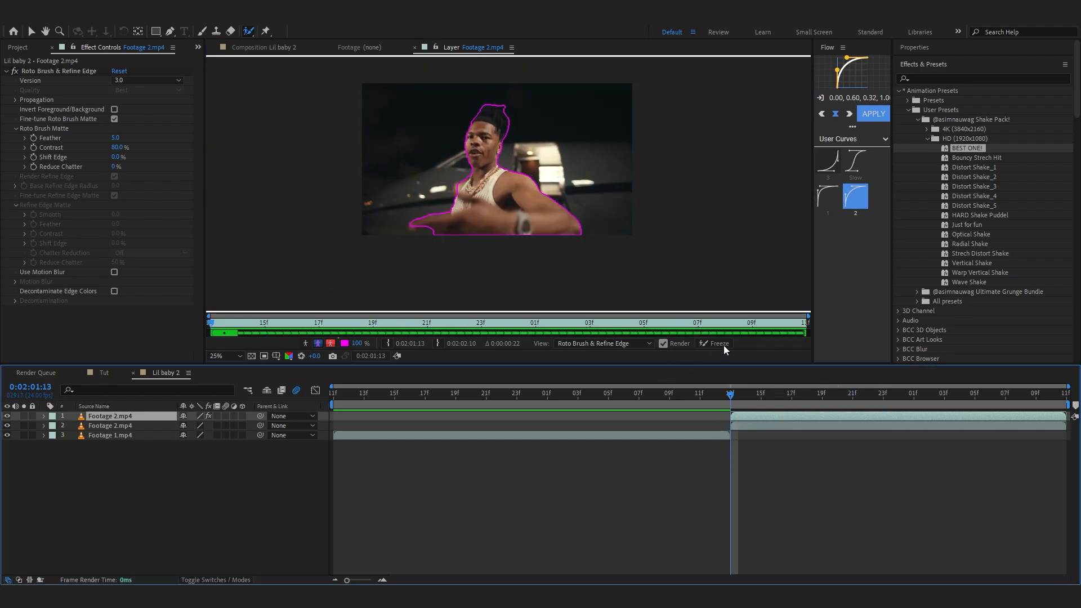
click(717, 344)
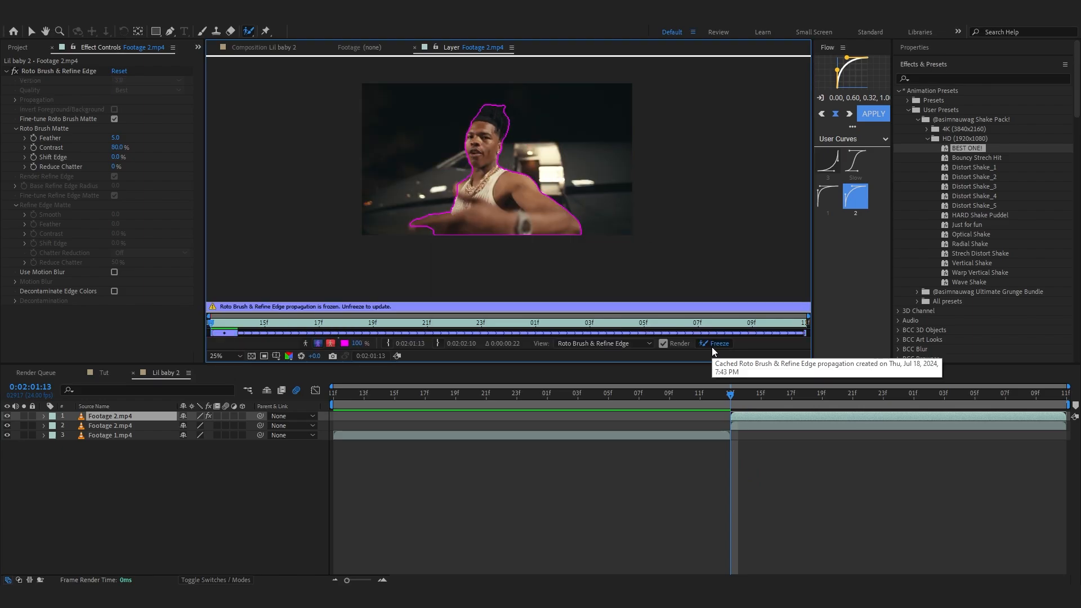
click(273, 47)
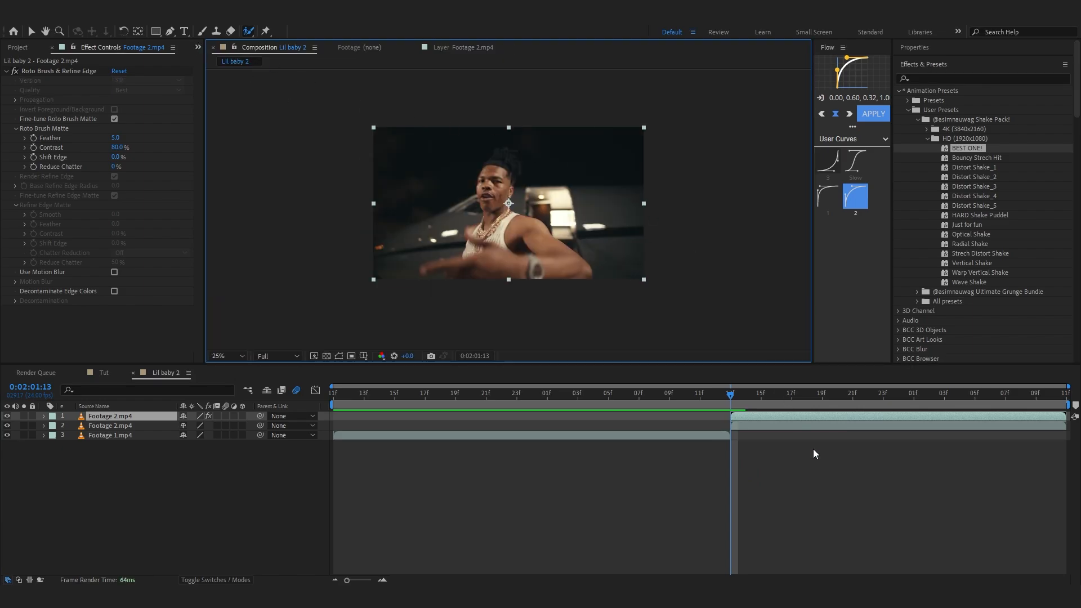
Step: Pre-compose the rotoscoped copy and rename the nested layer 'Roto'
click(882, 393)
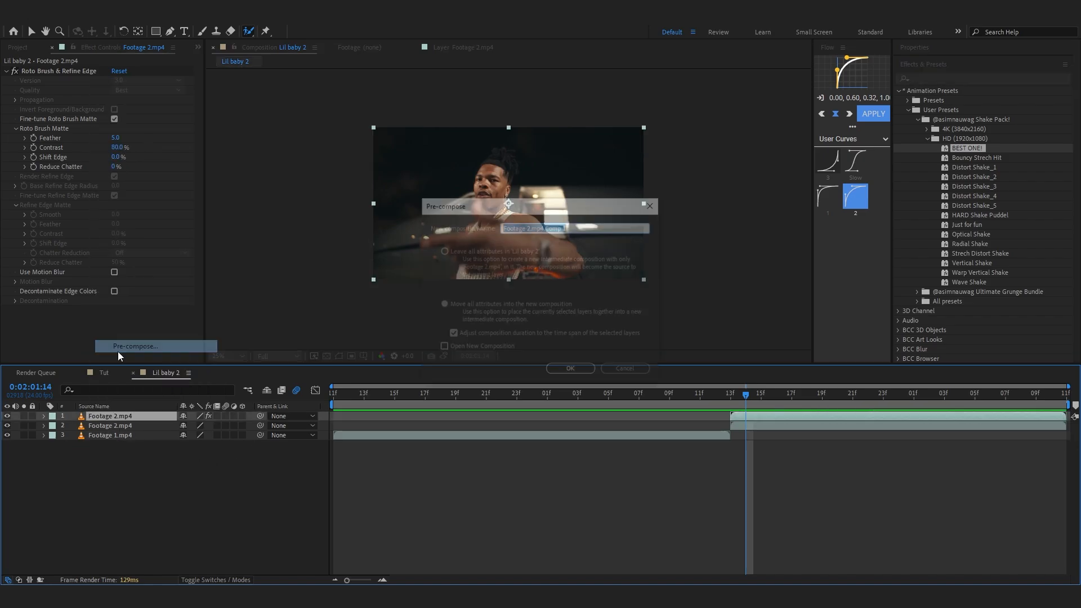
click(569, 368)
text(Roto)
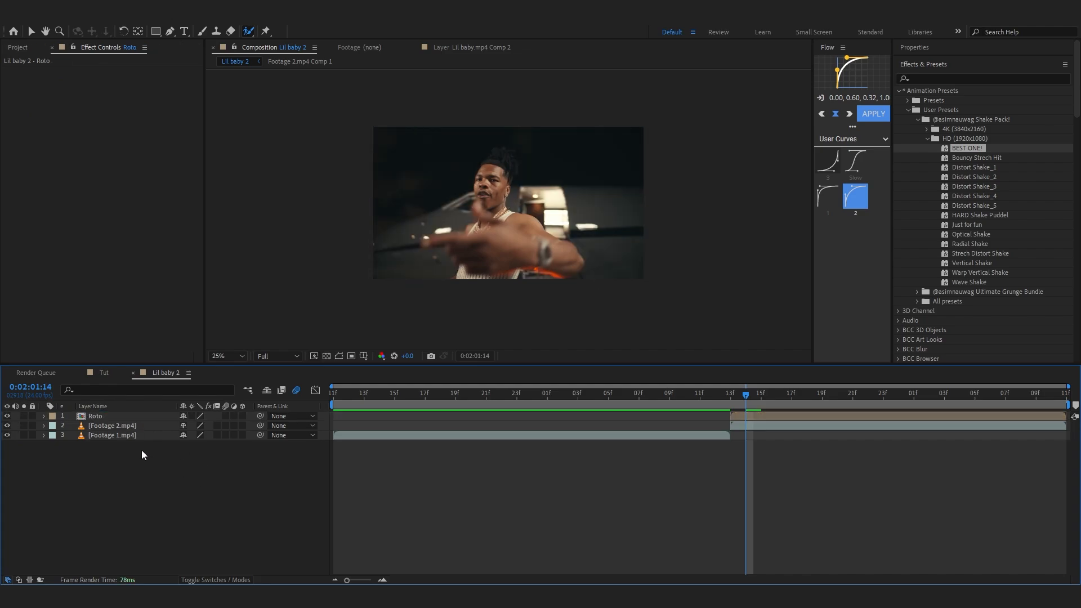
click(95, 416)
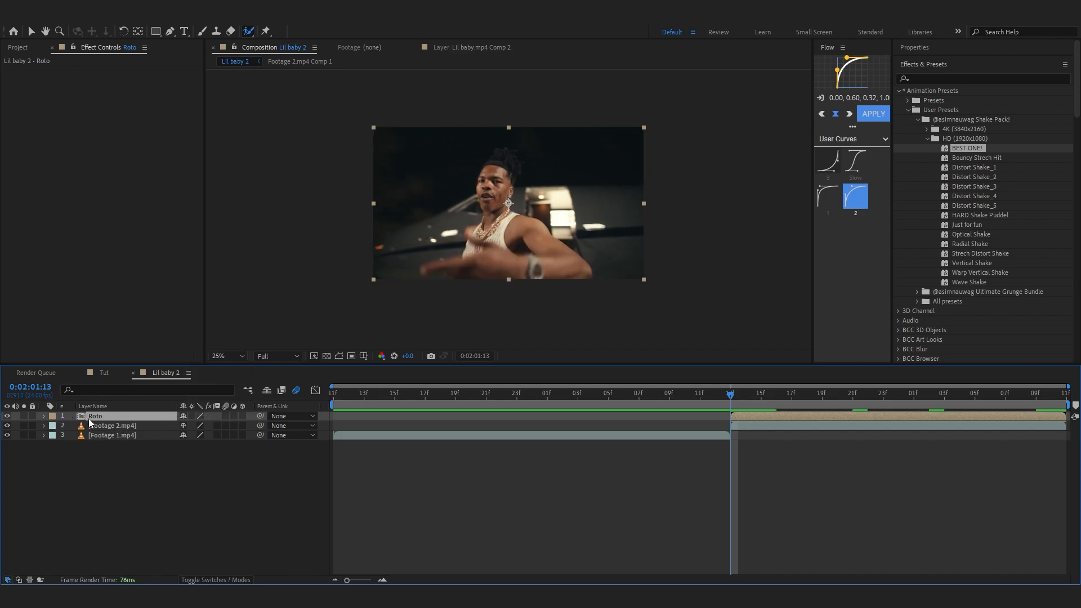
Step: Time-reverse the Roto layer, enable 3D, and shift it to start before the cut
right_click(95, 415)
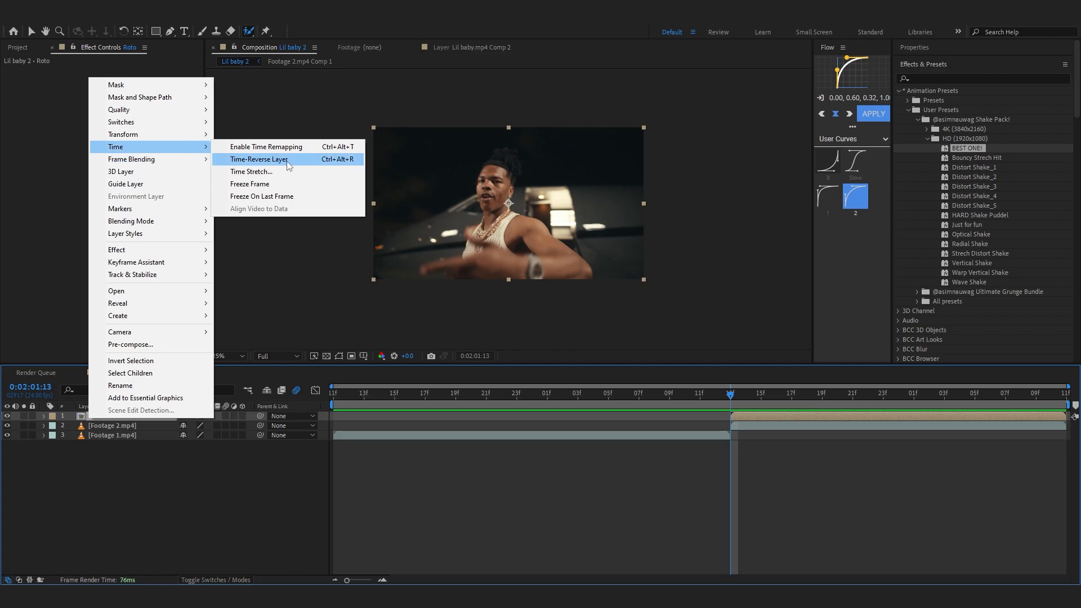
click(258, 159)
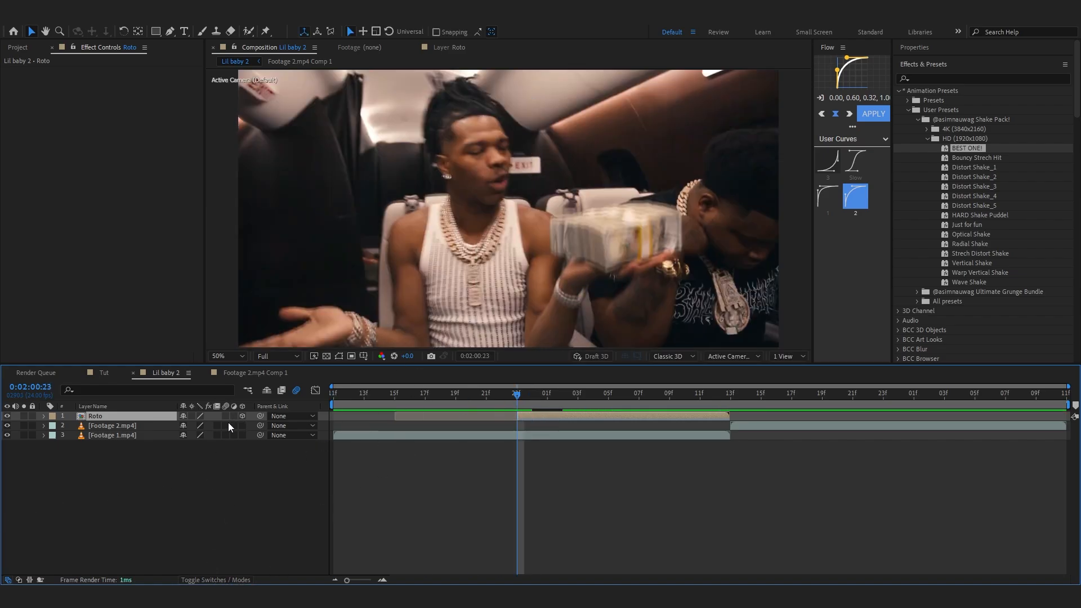
Step: Keyframe Roto's Y Rotation at 90° at 01:00 and 0° shortly after
click(593, 393)
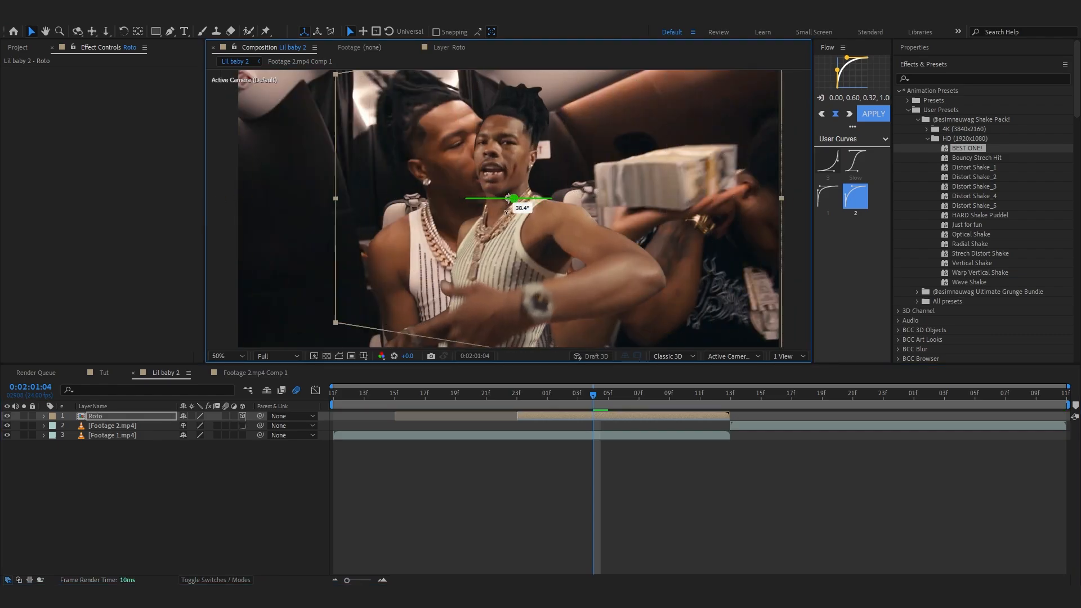
click(547, 394)
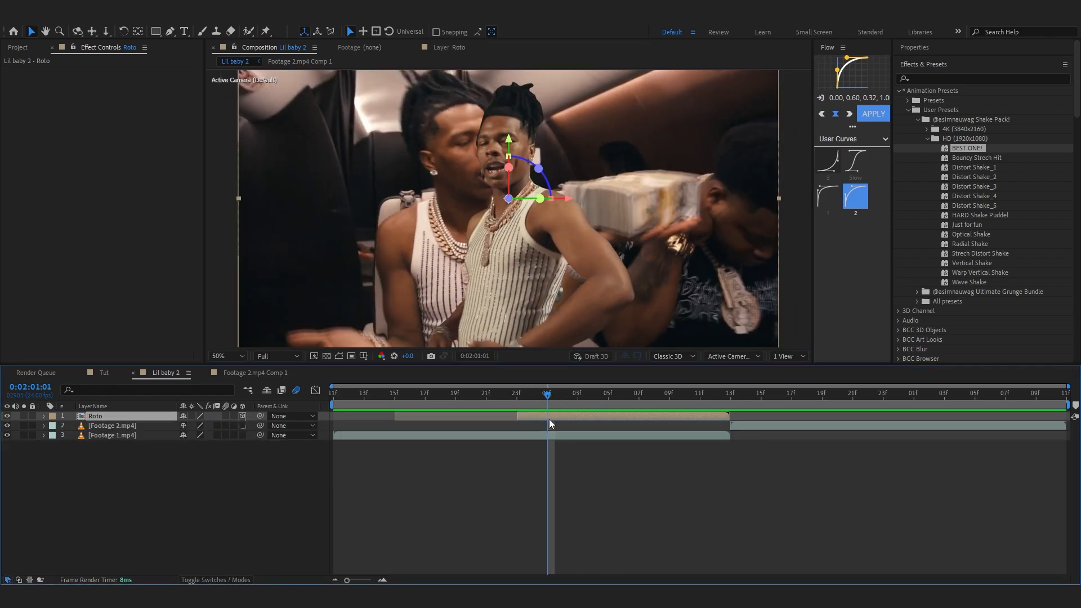
click(42, 415)
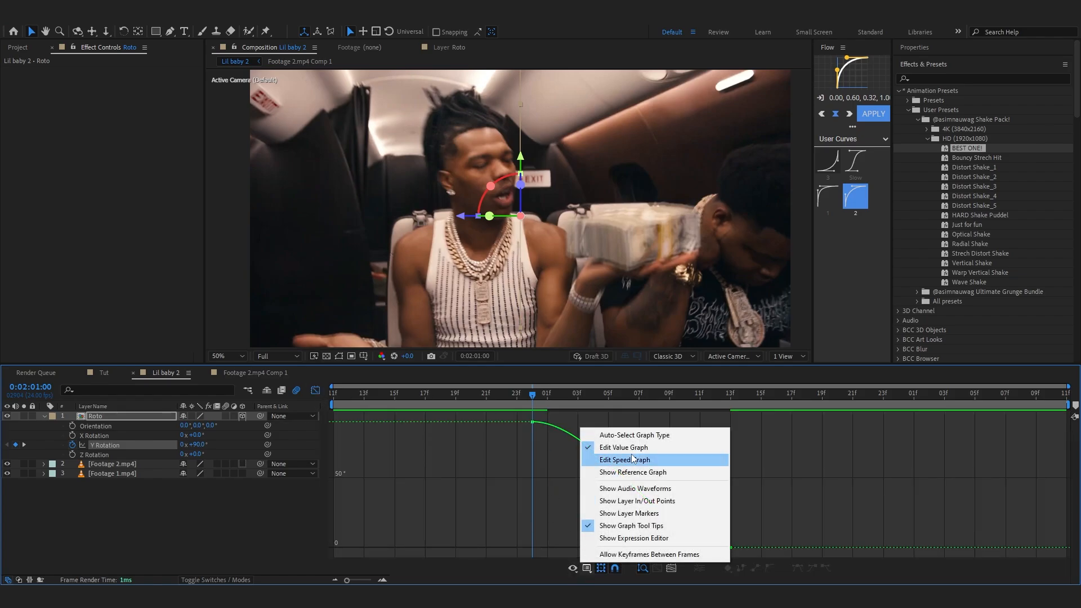
Step: Reshape the Y Rotation Bezier handles for a steep drop easing into 0°, then scrub to preview
click(624, 460)
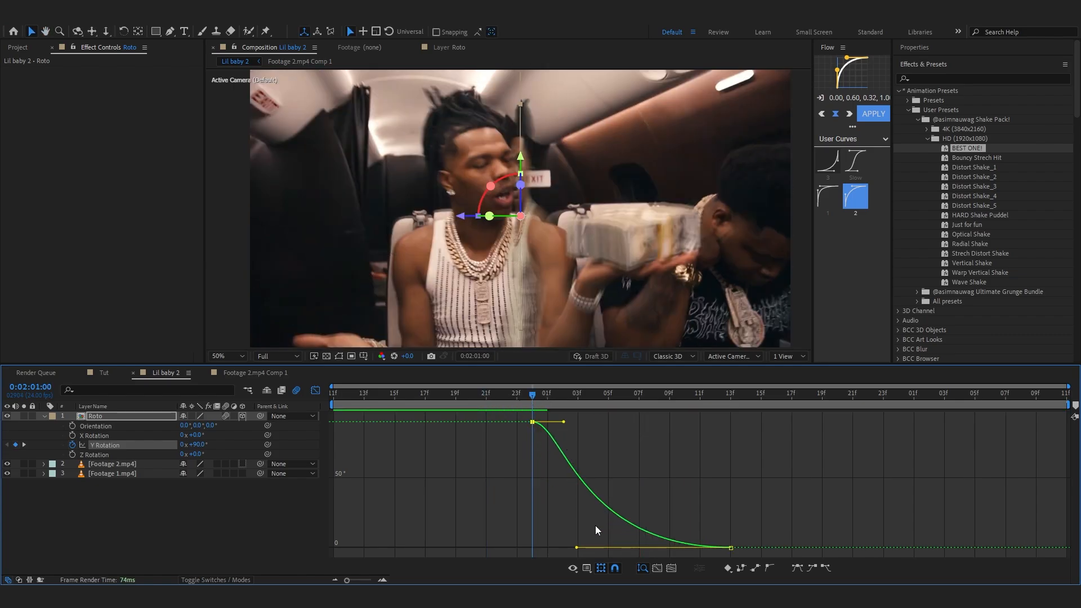
click(471, 393)
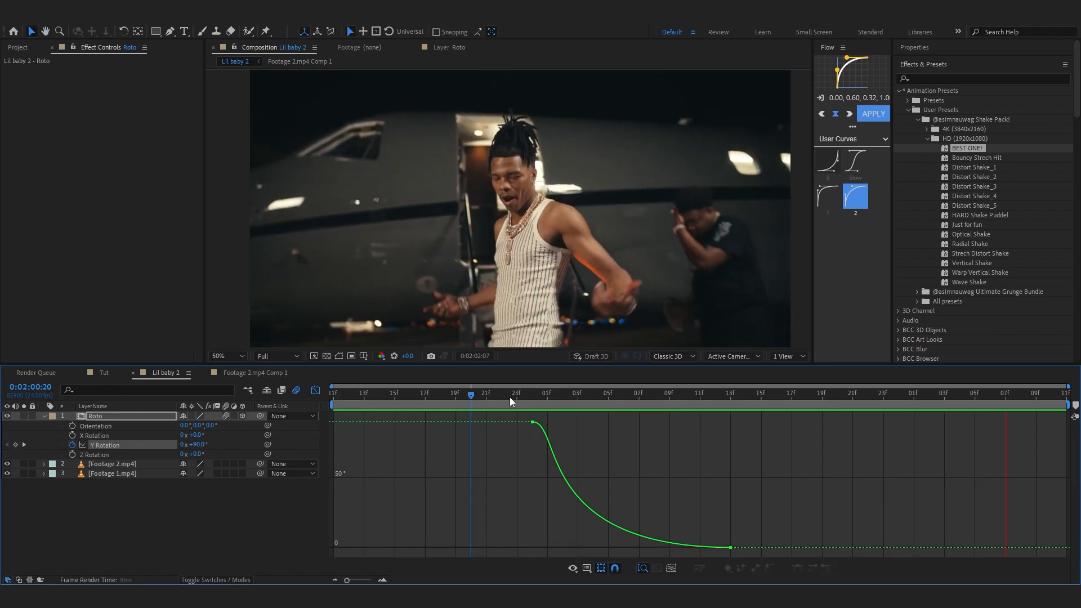
click(516, 393)
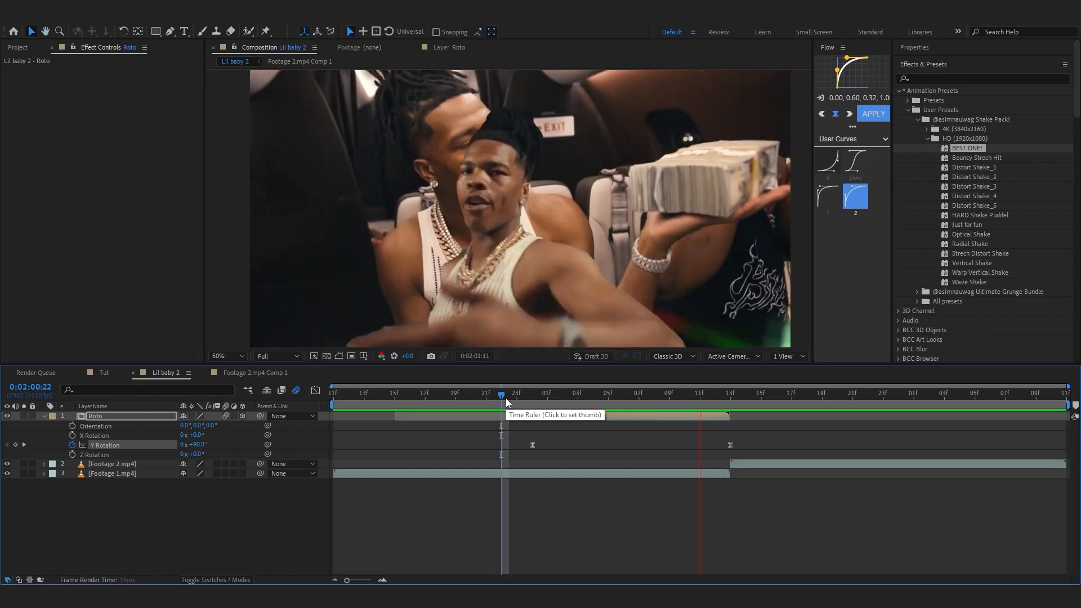
click(516, 393)
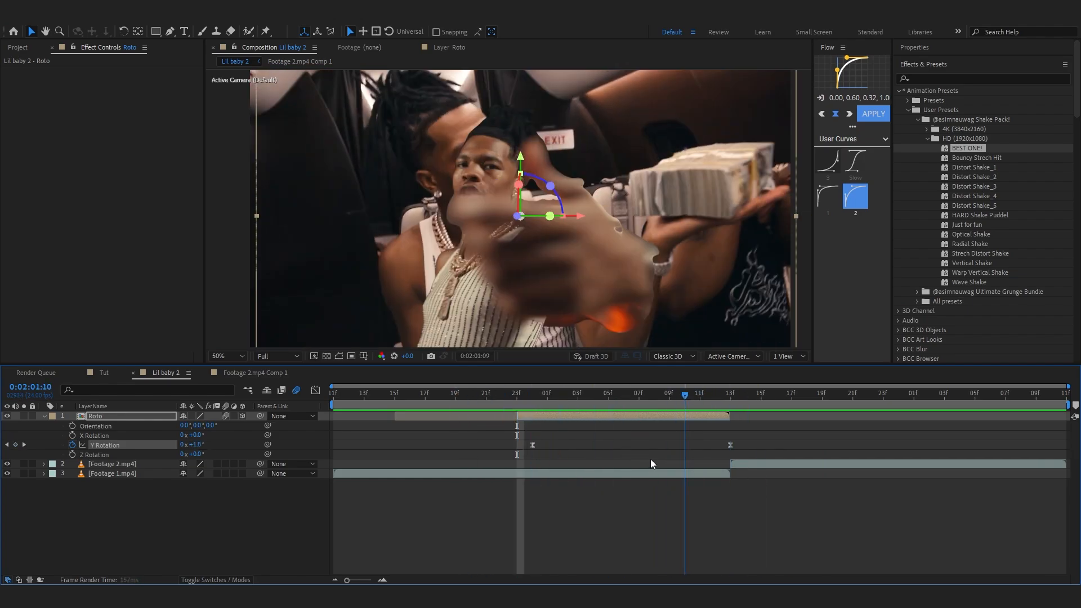
Step: Add Optical Glow to Roto with Alpha Channel Extend and Highlights Only 34%
click(532, 393)
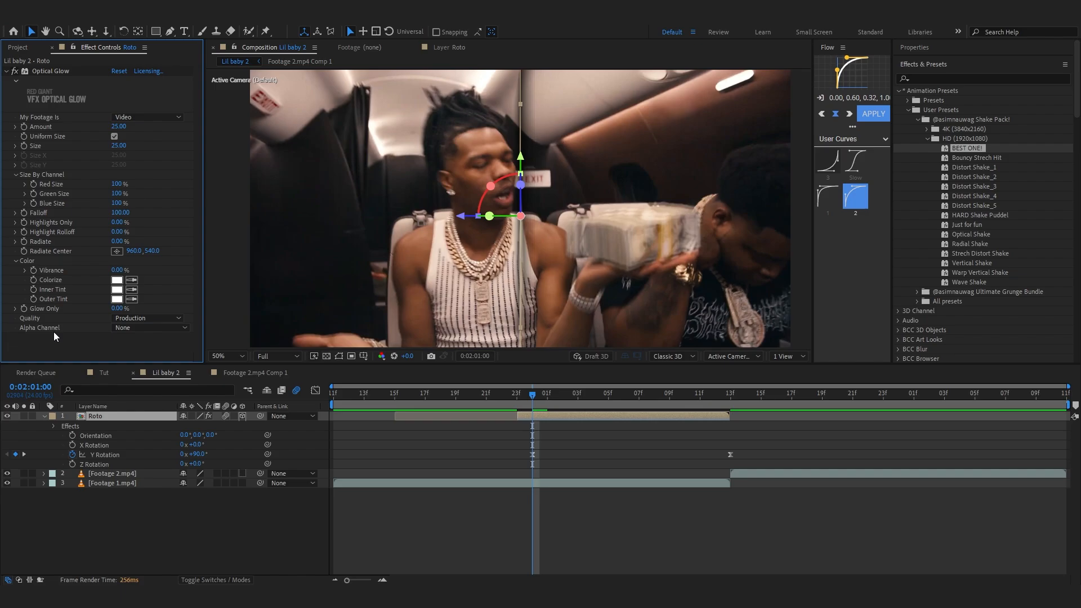
click(149, 328)
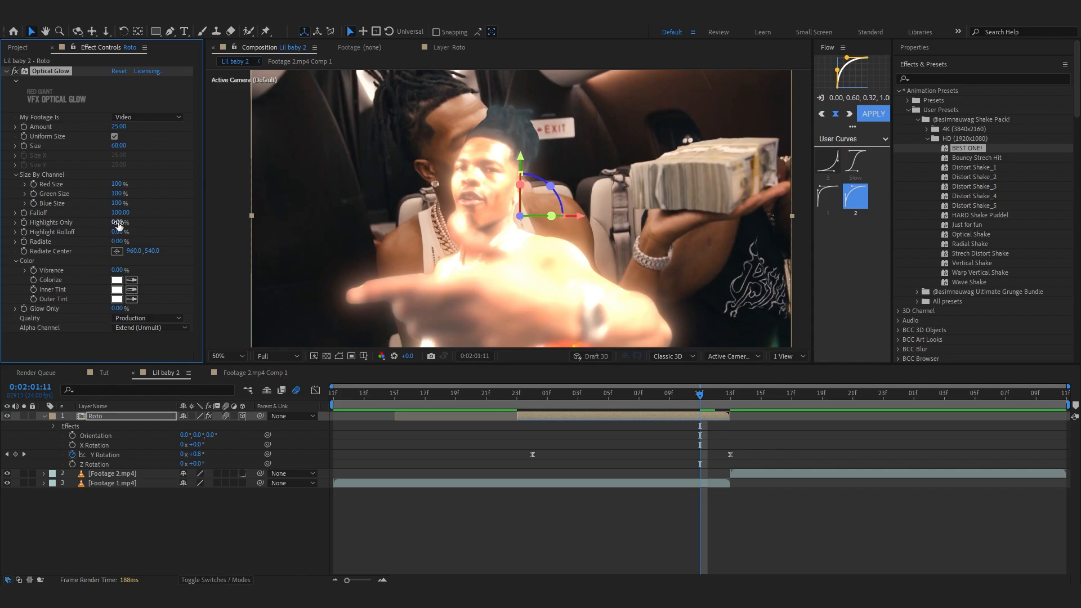
drag(118, 222, 131, 221)
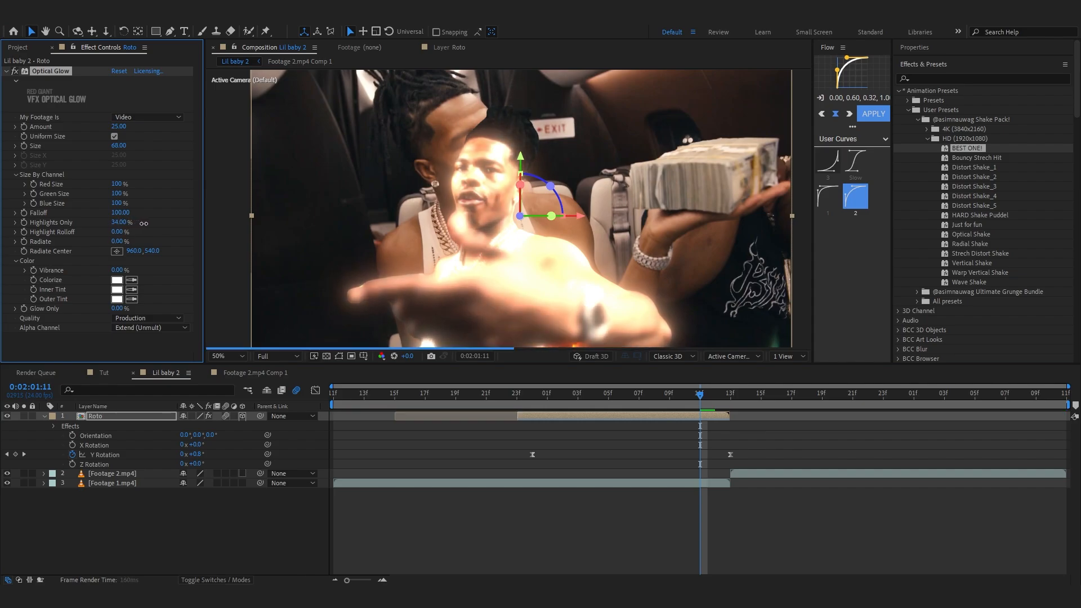
Step: Add Exposure and keyframe glow Amount and Exposure across the spin
click(684, 393)
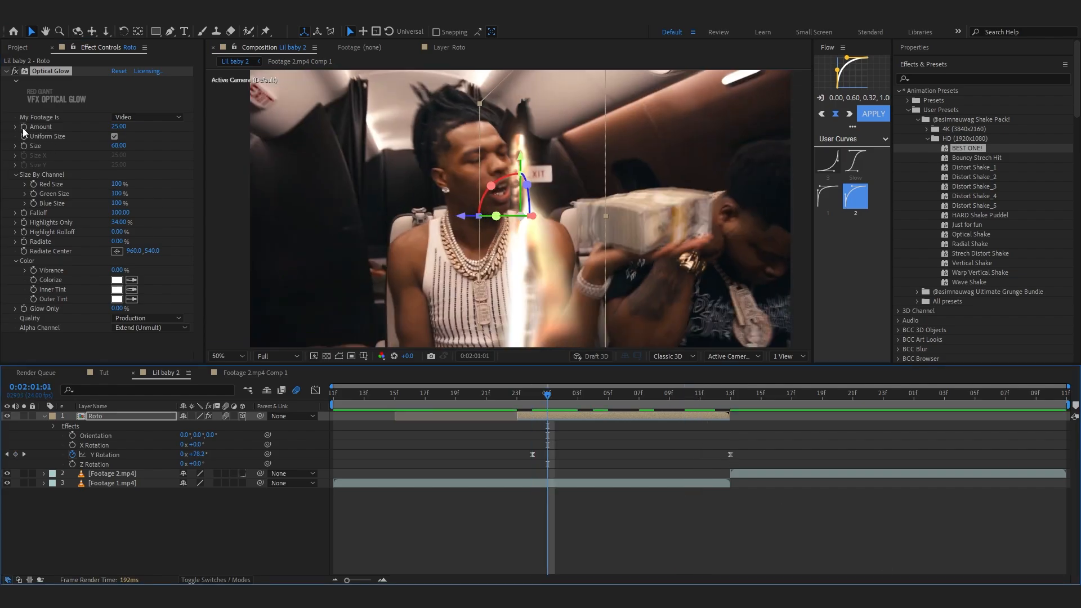
mouse_move(725, 405)
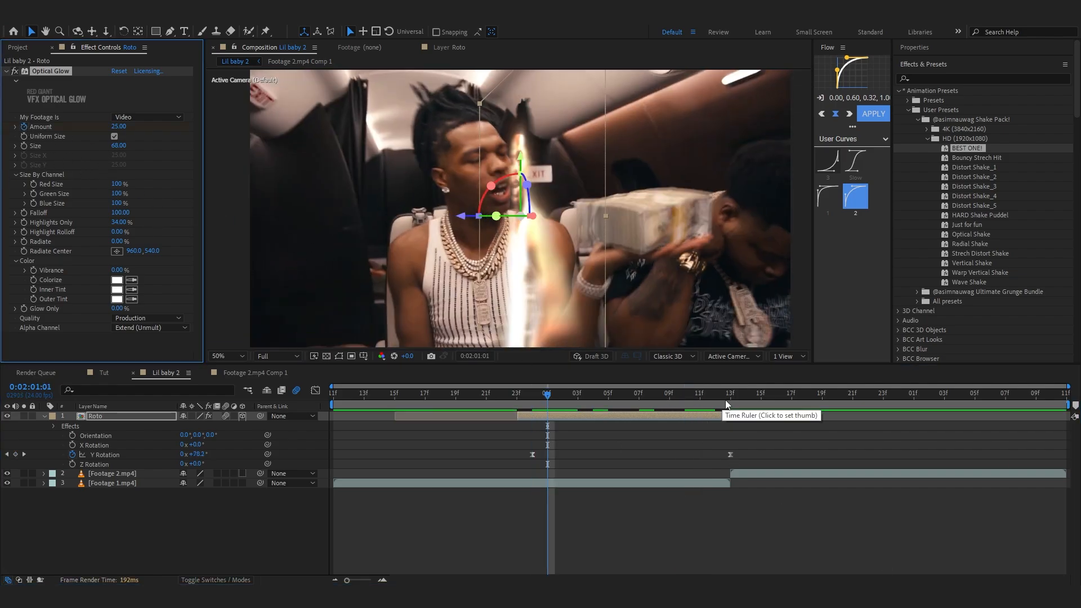
click(730, 393)
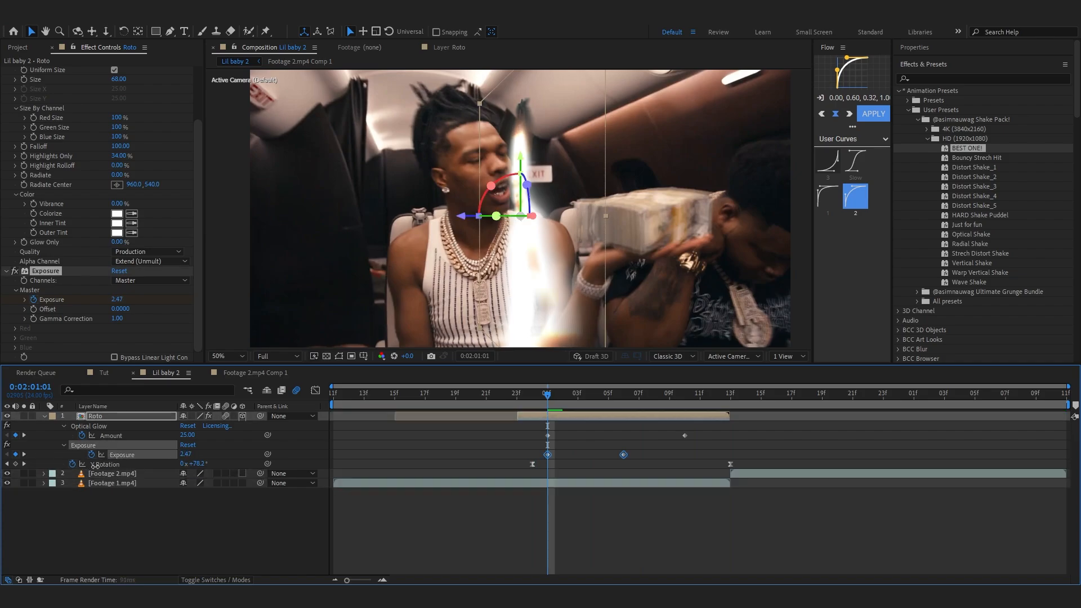
Step: Apply Fast Box Blur to Footage 1.mp4 with a Blur Radius keyframe at 0
click(654, 393)
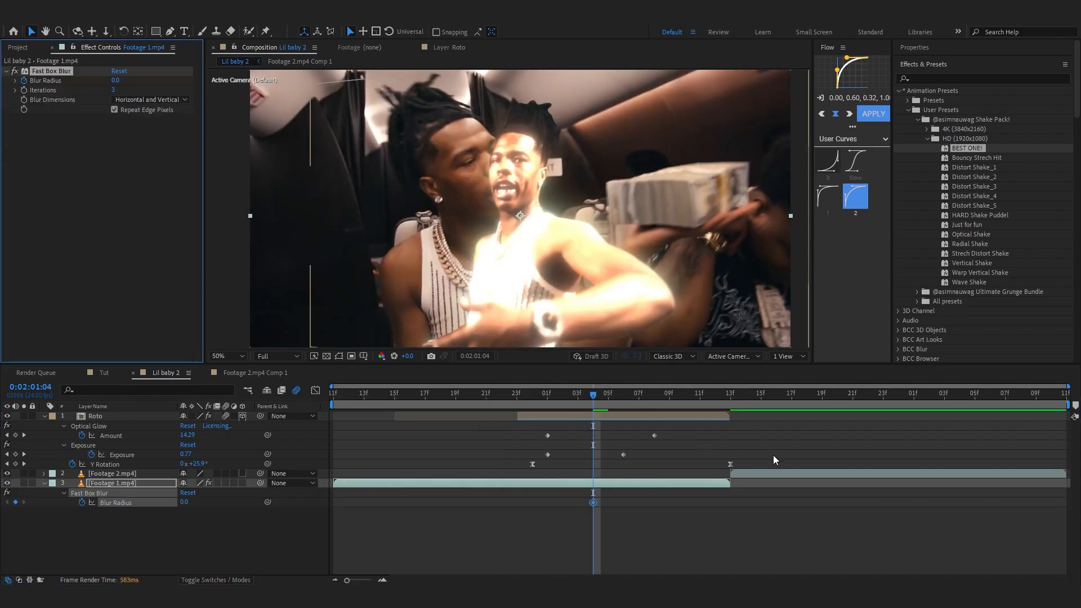
Step: Add Exposure to Footage 1.mp4 and place a new adjustment layer on top
click(653, 393)
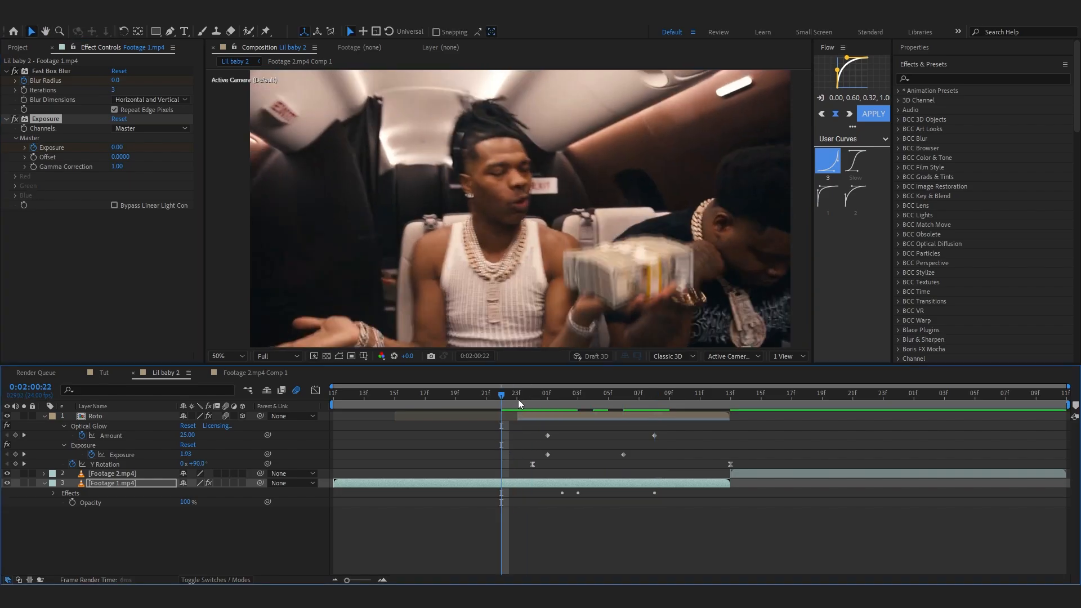
click(653, 393)
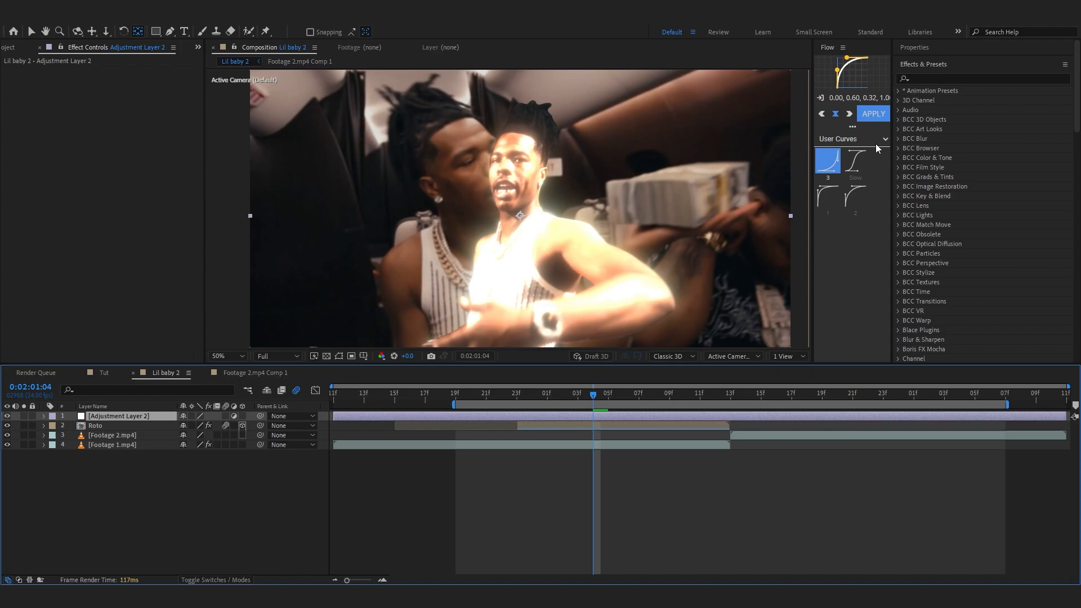
Step: Browse User Presets > Shake Pack > HD (1920x1080) and select the BEST ONE preset
click(899, 90)
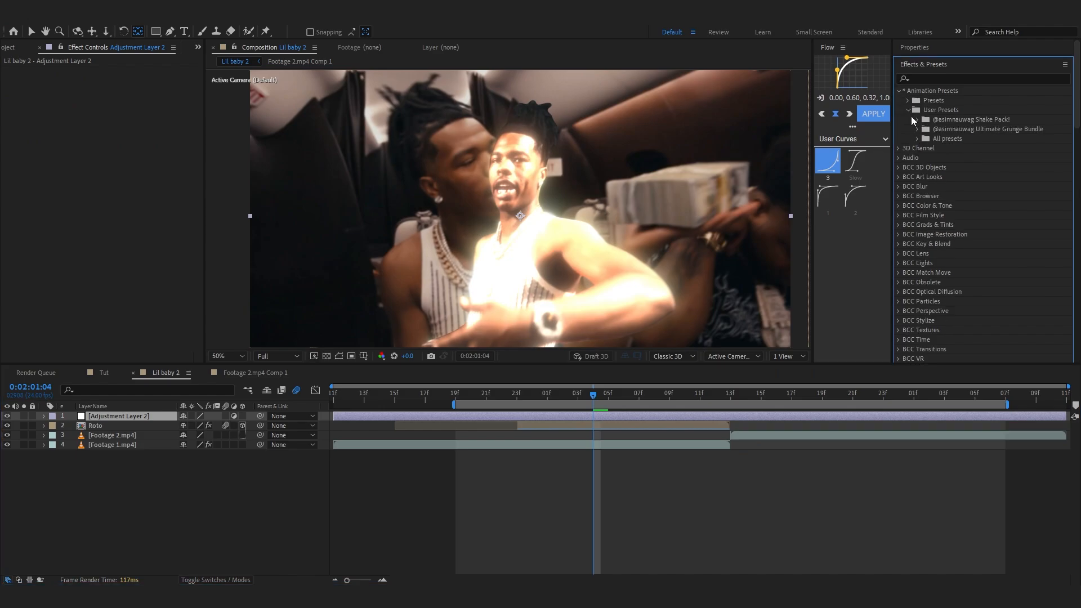
click(917, 119)
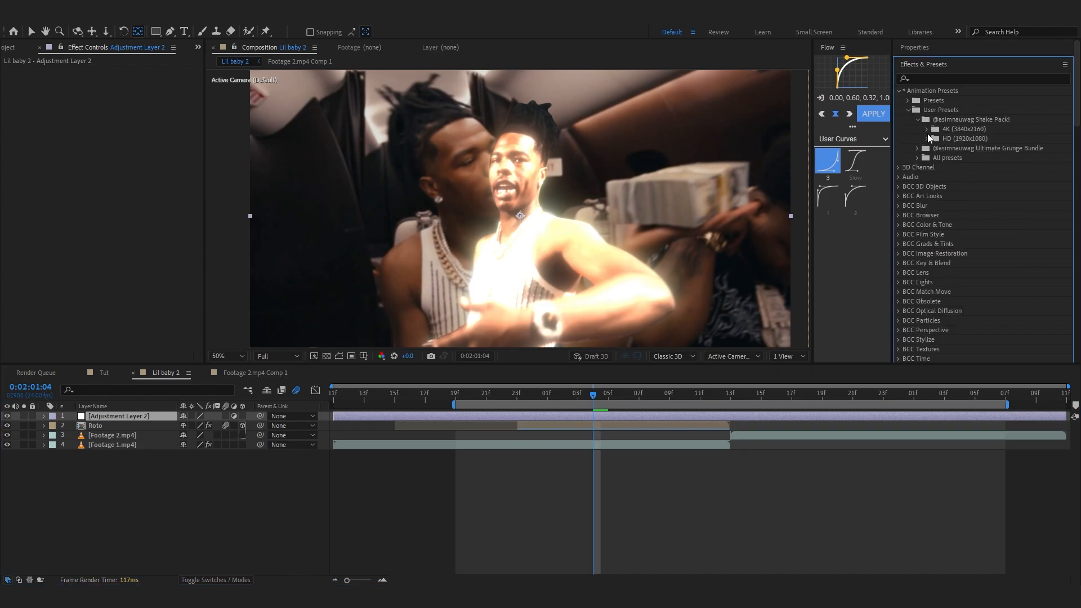
click(917, 139)
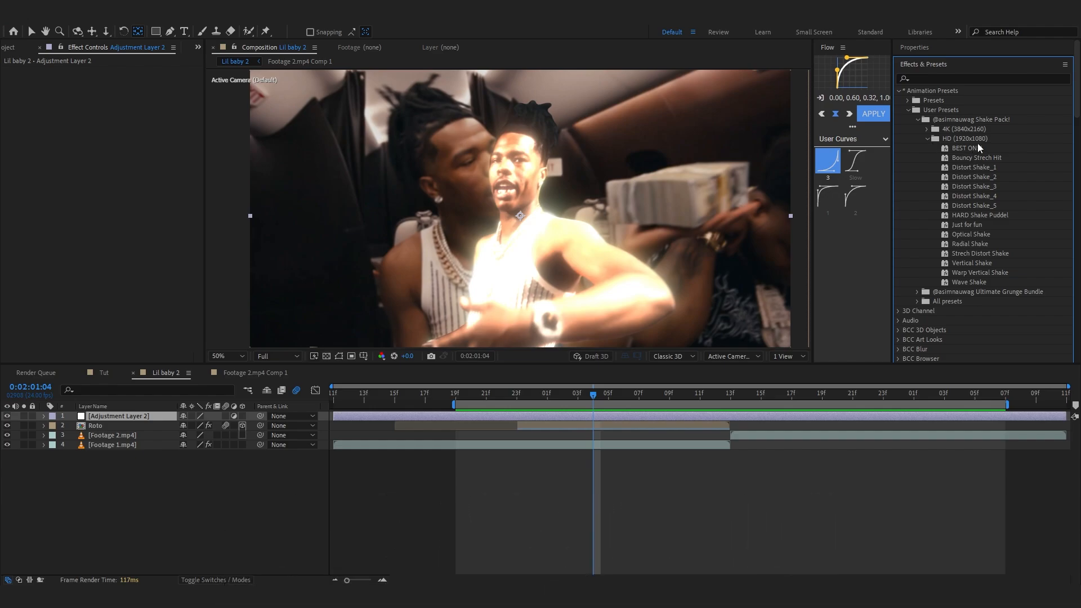
click(967, 148)
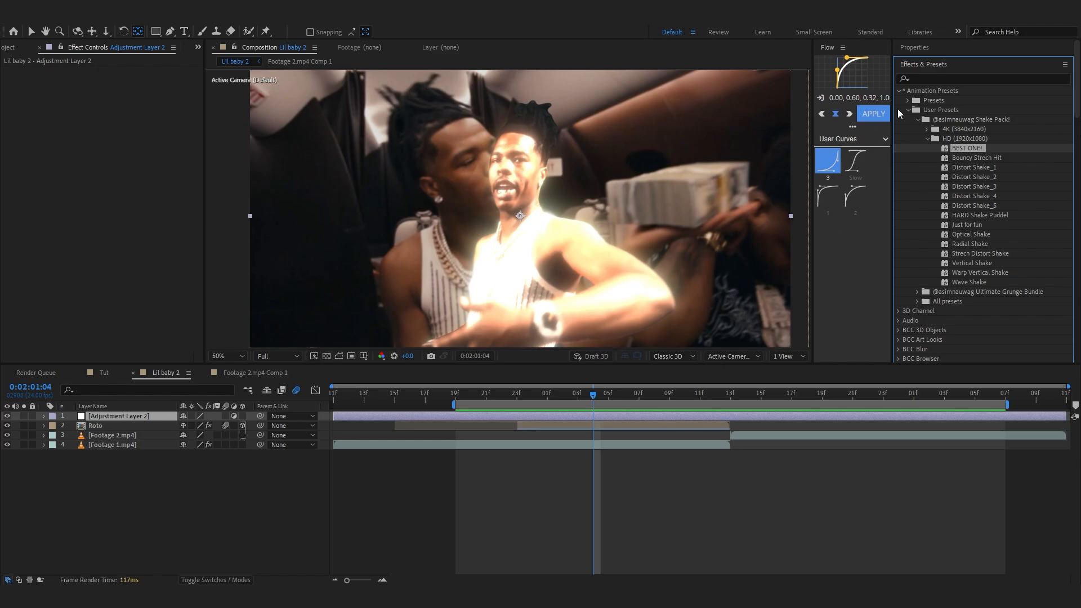